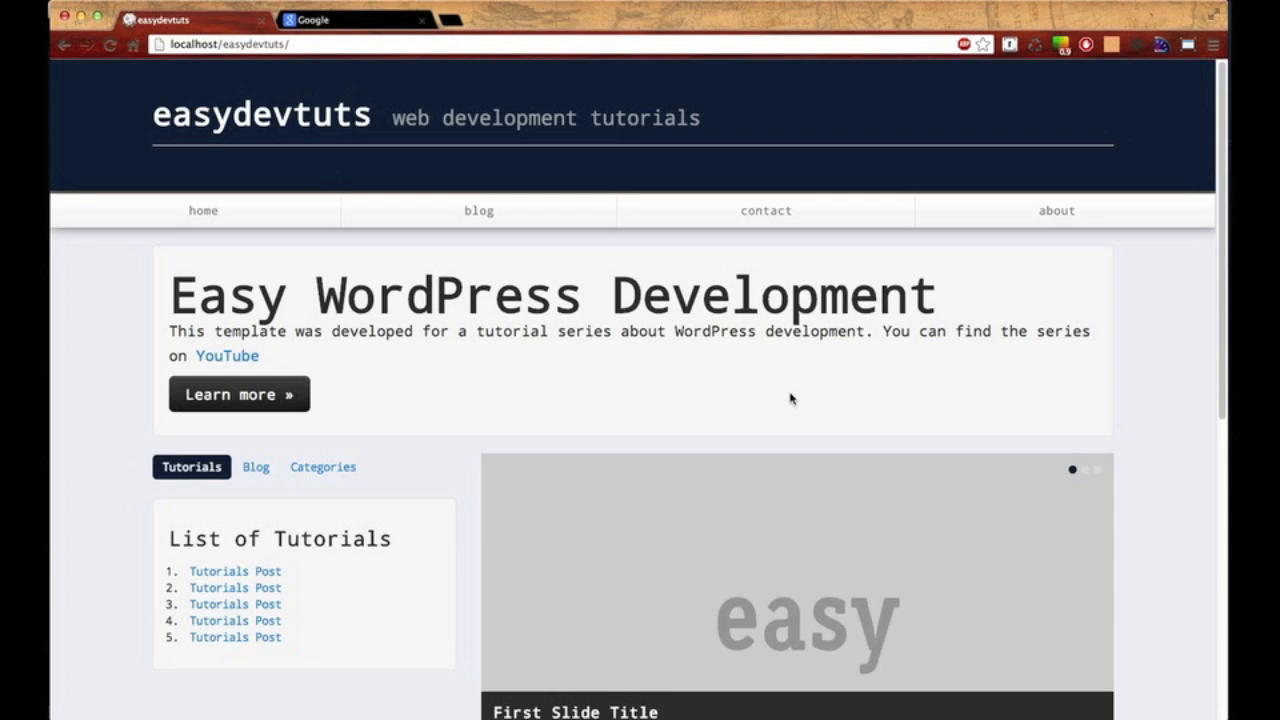
pyautogui.moveTo(645, 312)
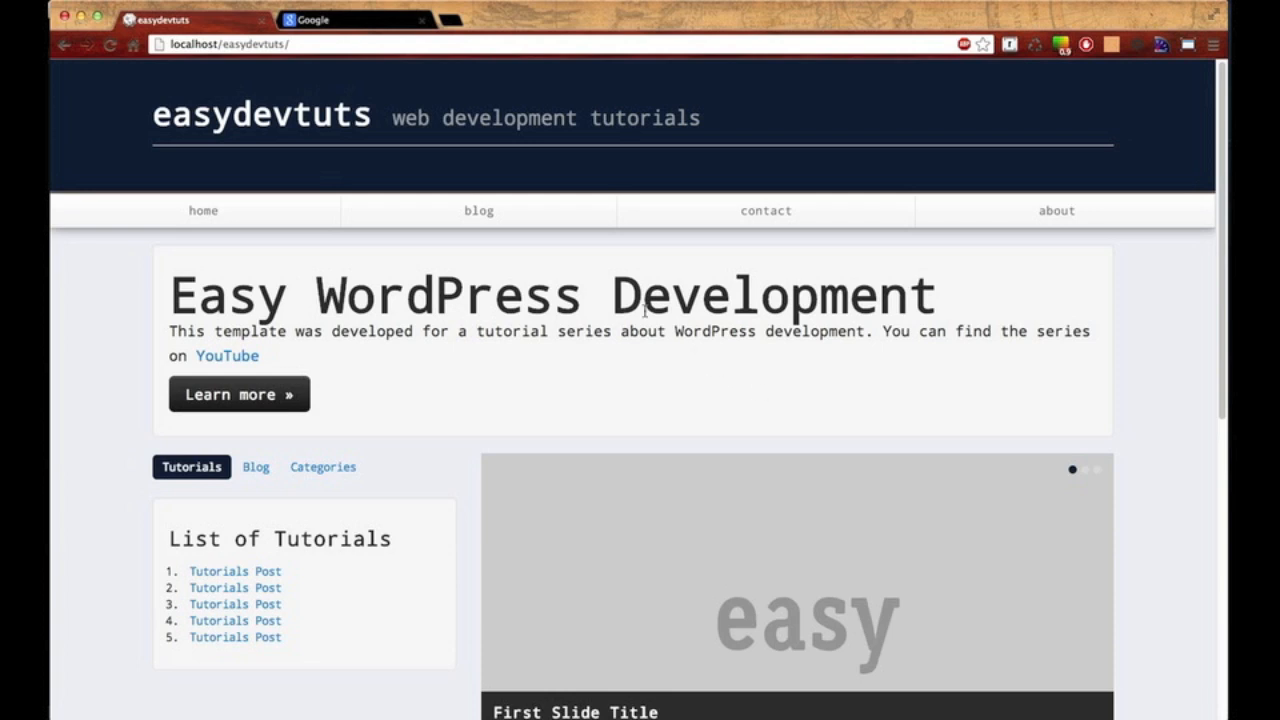
pyautogui.moveTo(364, 37)
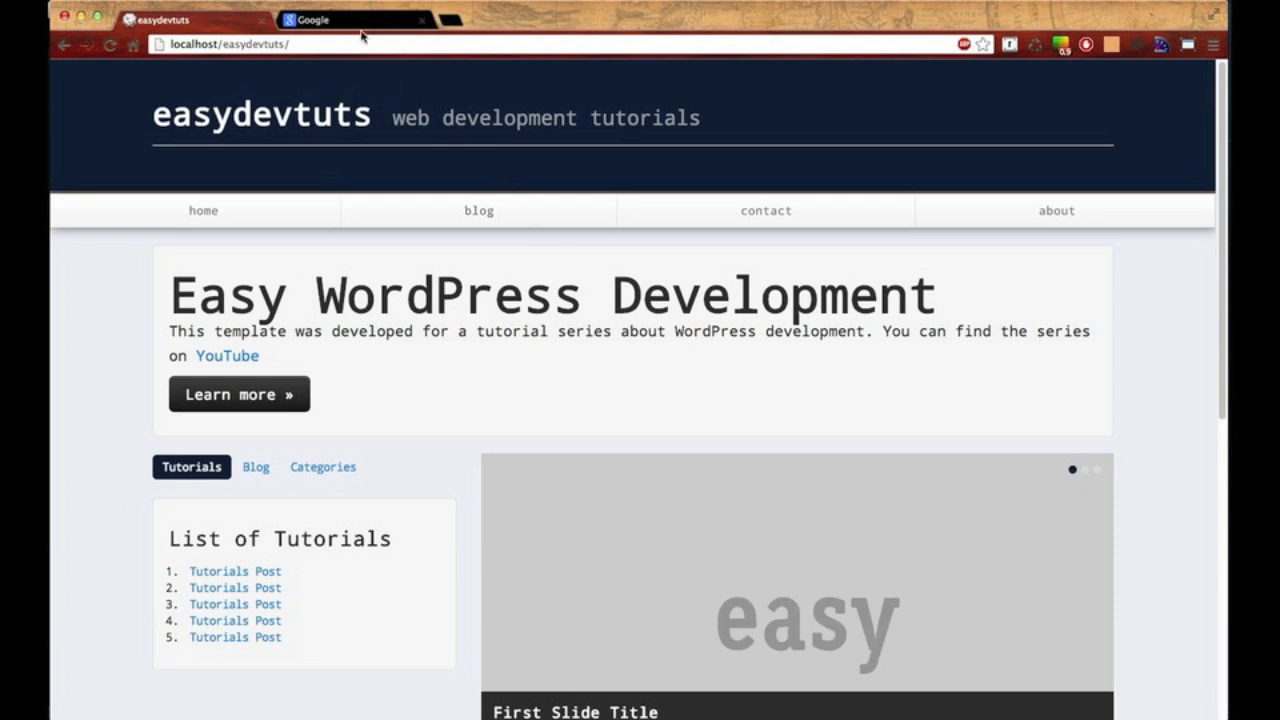
pyautogui.moveTo(360, 28)
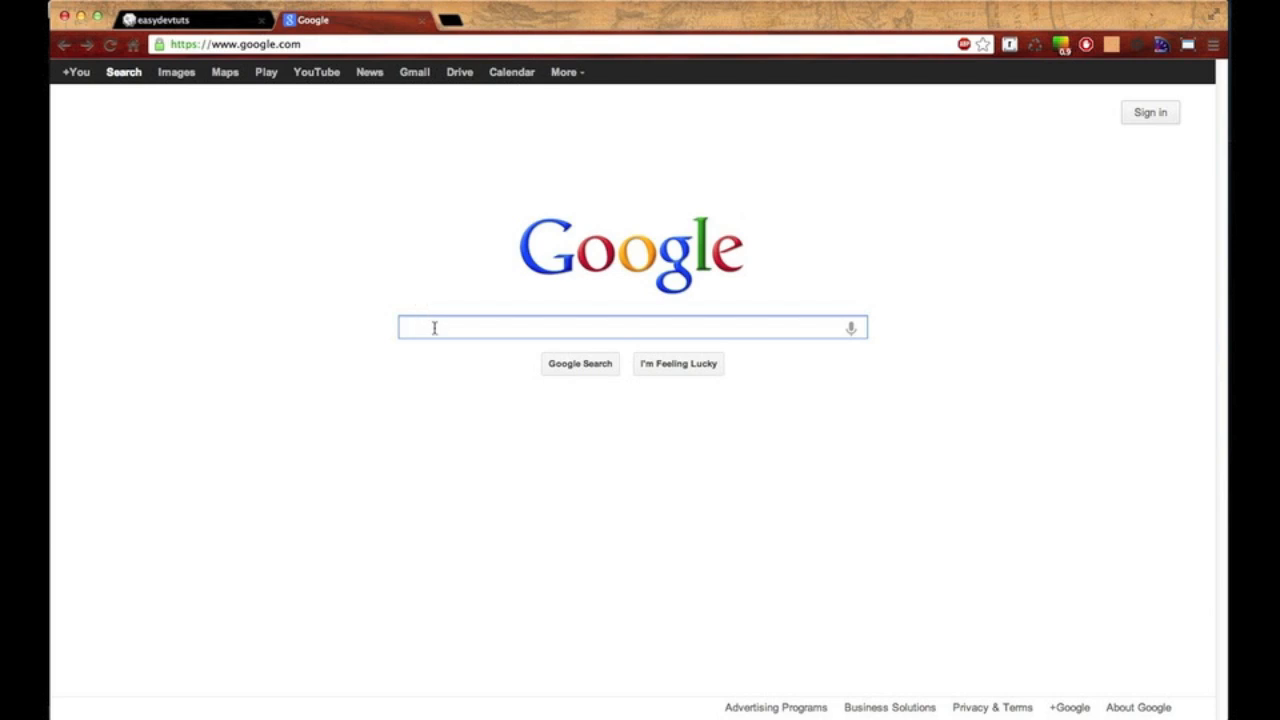
# Search Google for 'sublime text' to reach the Package Control installation page
pyautogui.write('sub')
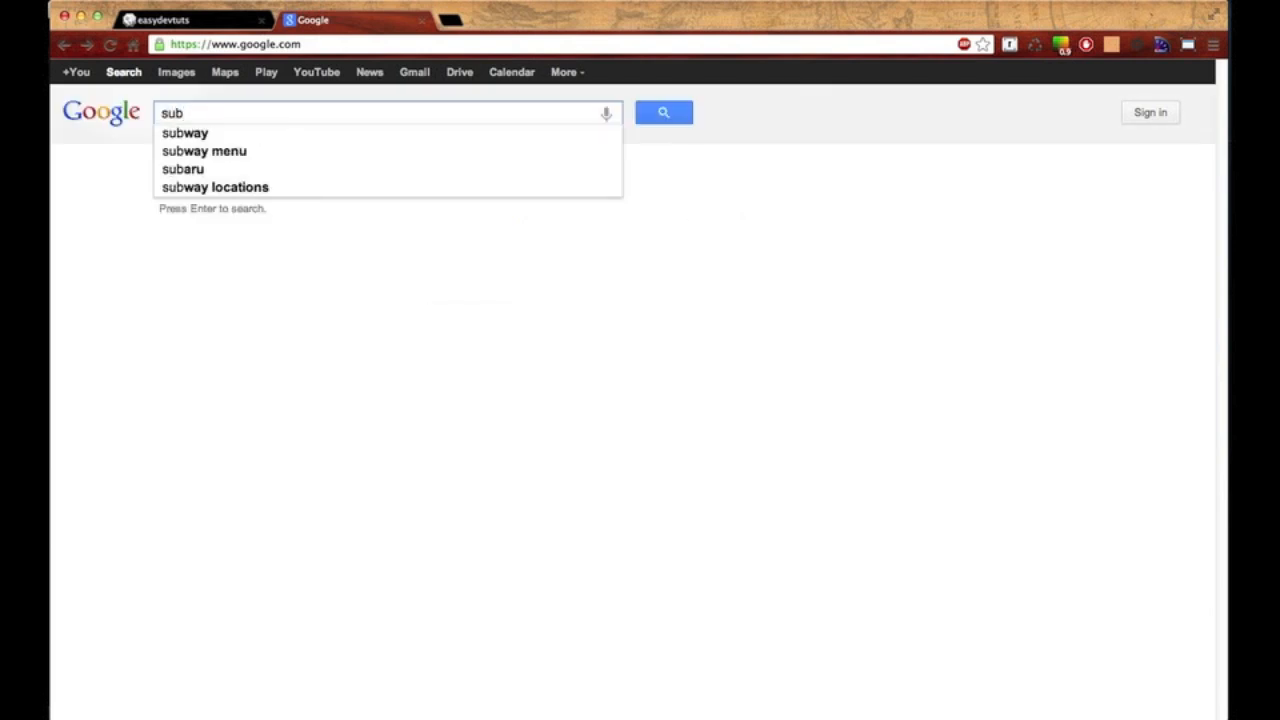
pyautogui.write('sublime tex')
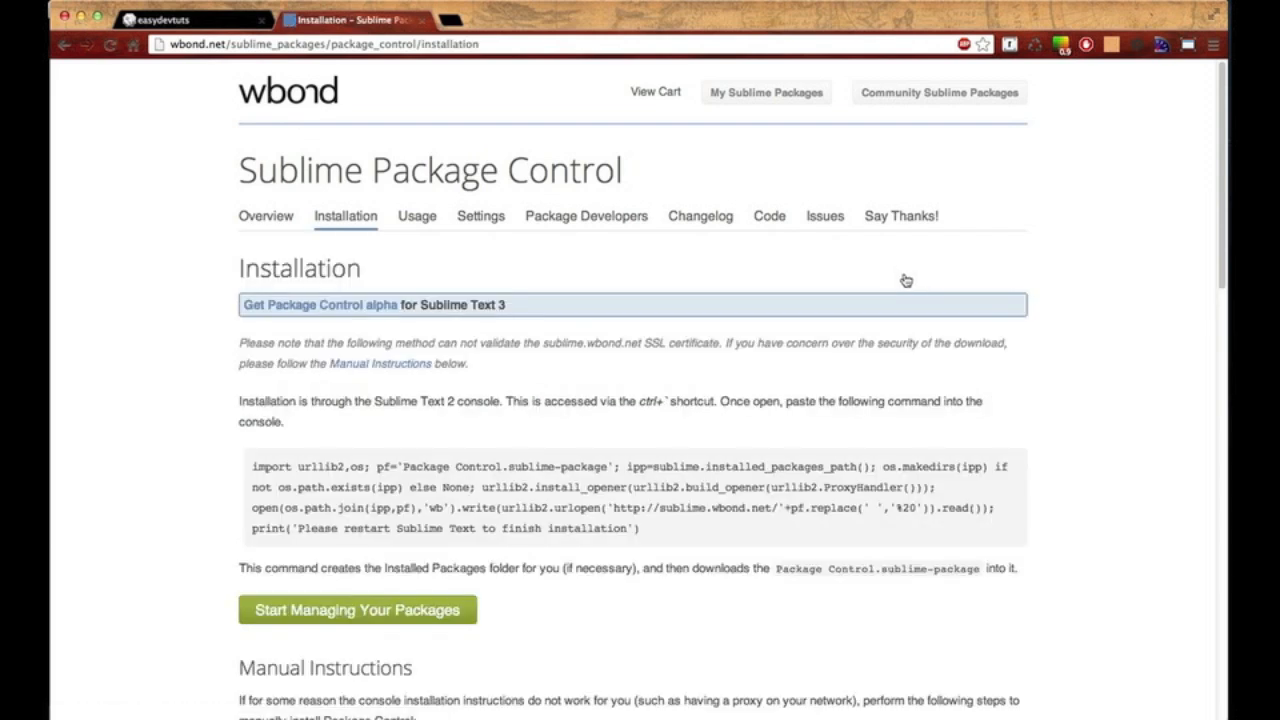
# Scroll the wbond.net Installation page down to the console install command
pyautogui.scroll(-3)
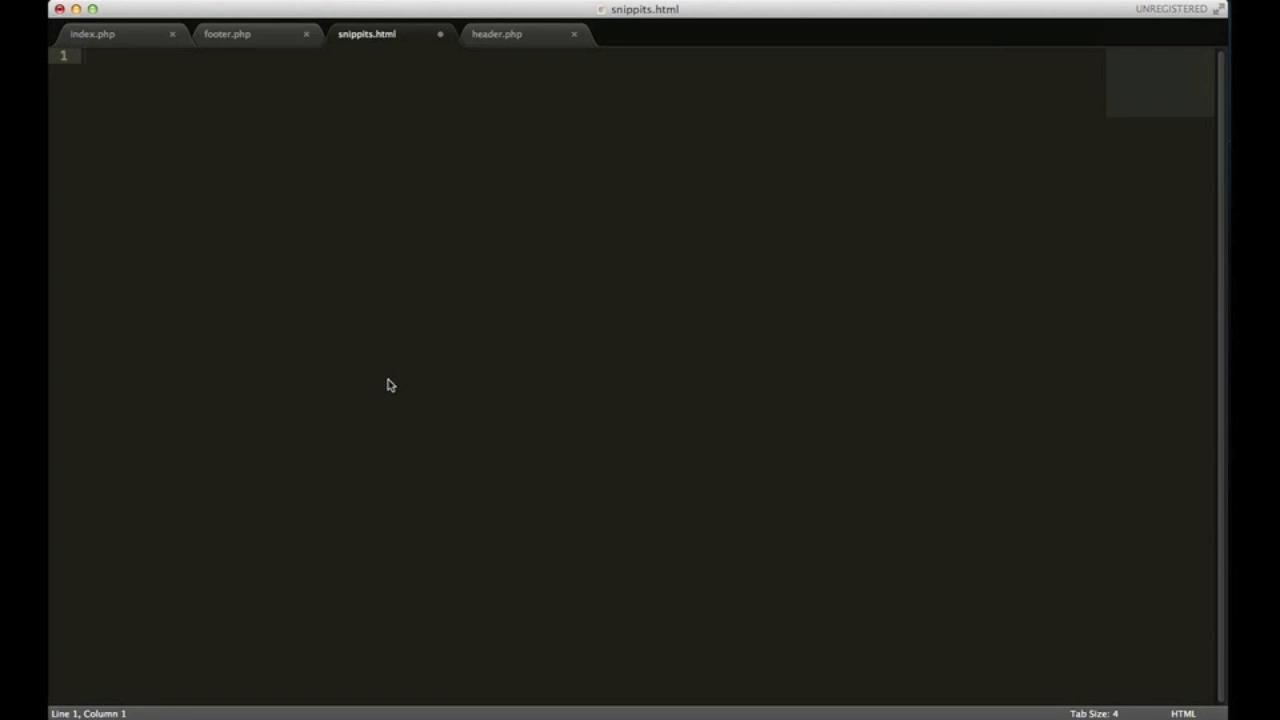
# Type the note 'ctrl+`' in snippits.html and open the console with Ctrl+`
pyautogui.write('ctrl')
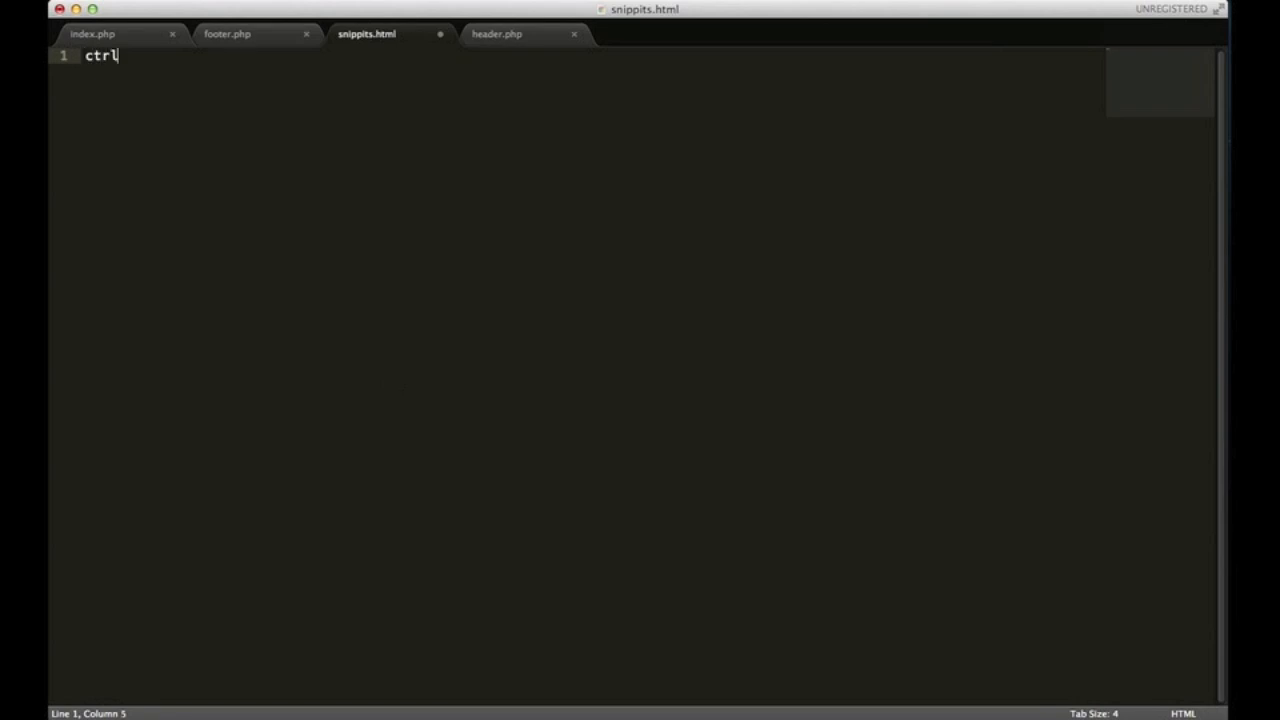
pyautogui.write('+`')
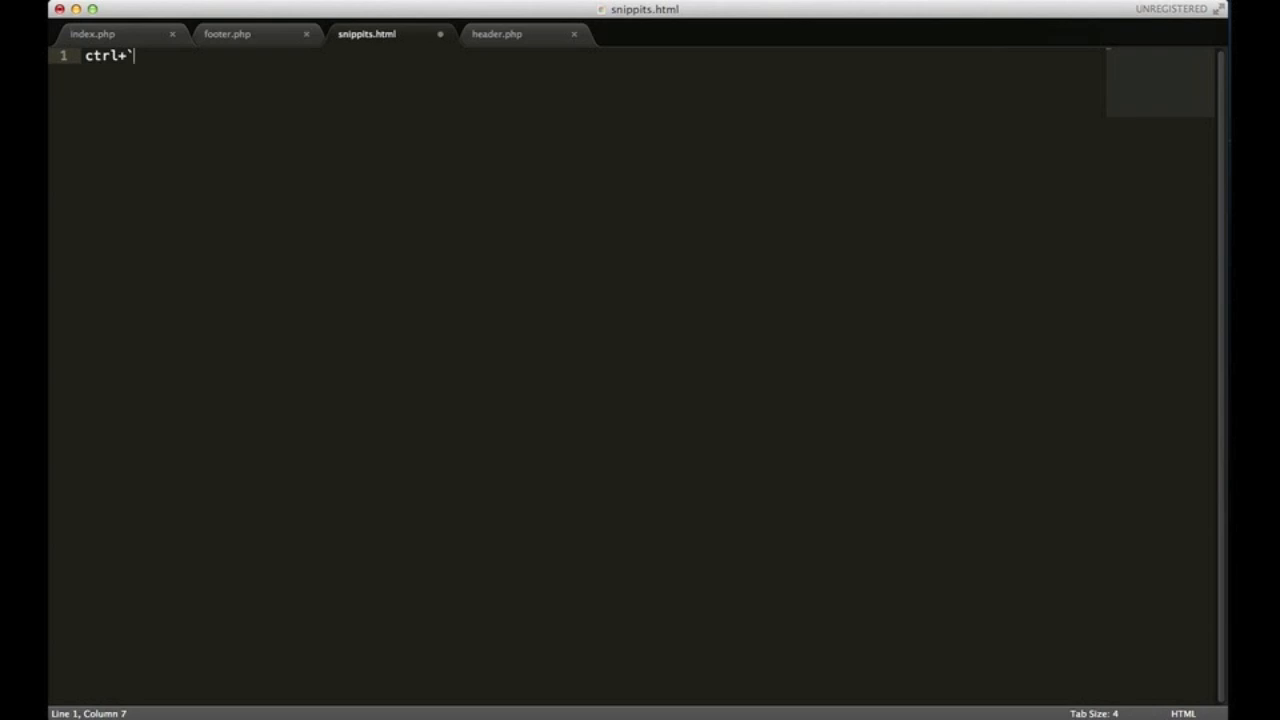
pyautogui.press('ctrl+`')
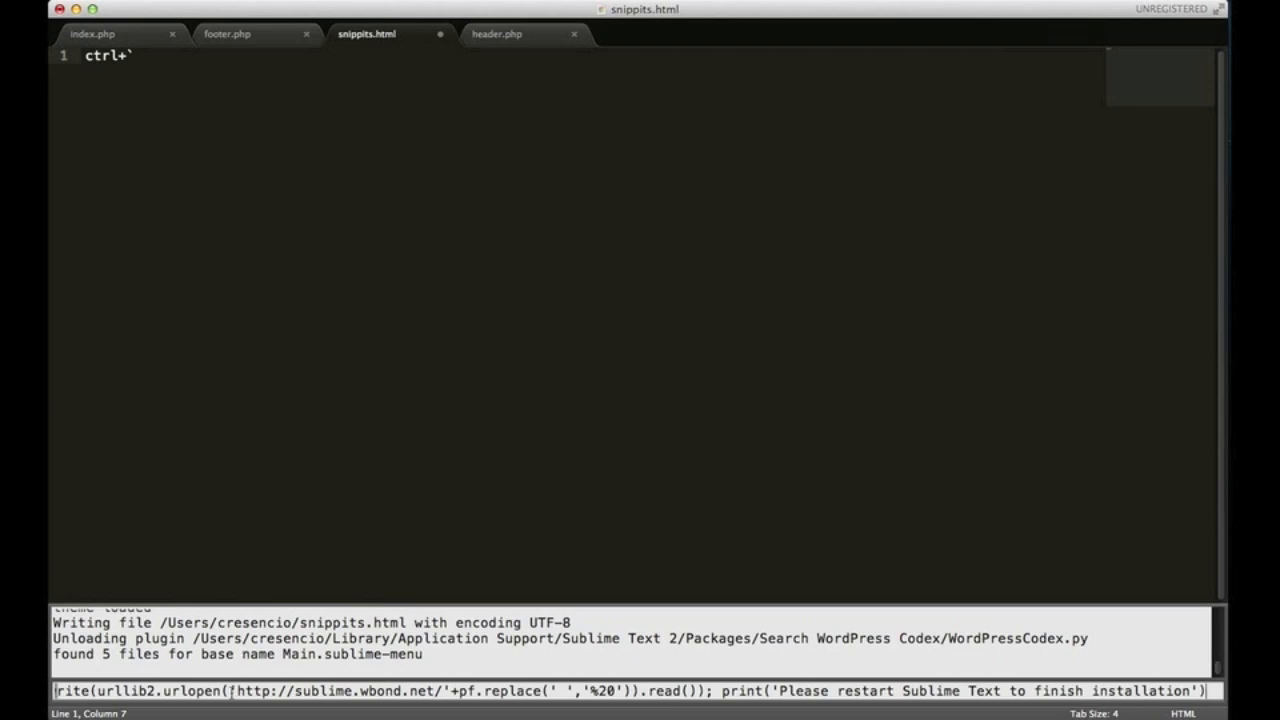
# Select and delete the 'ctrl+`' note so snippits.html is empty, with the command palette open
pyautogui.moveTo(778, 691); pyautogui.dragTo(965, 691)
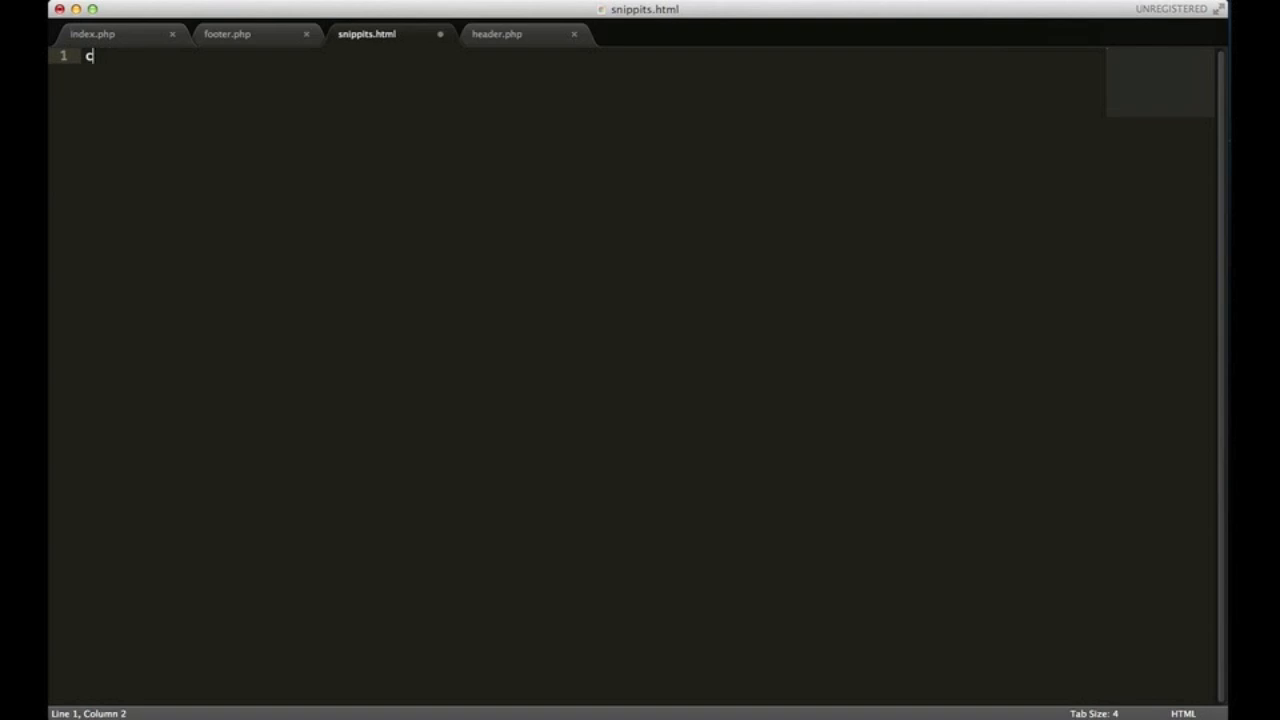
pyautogui.press('Backspace')
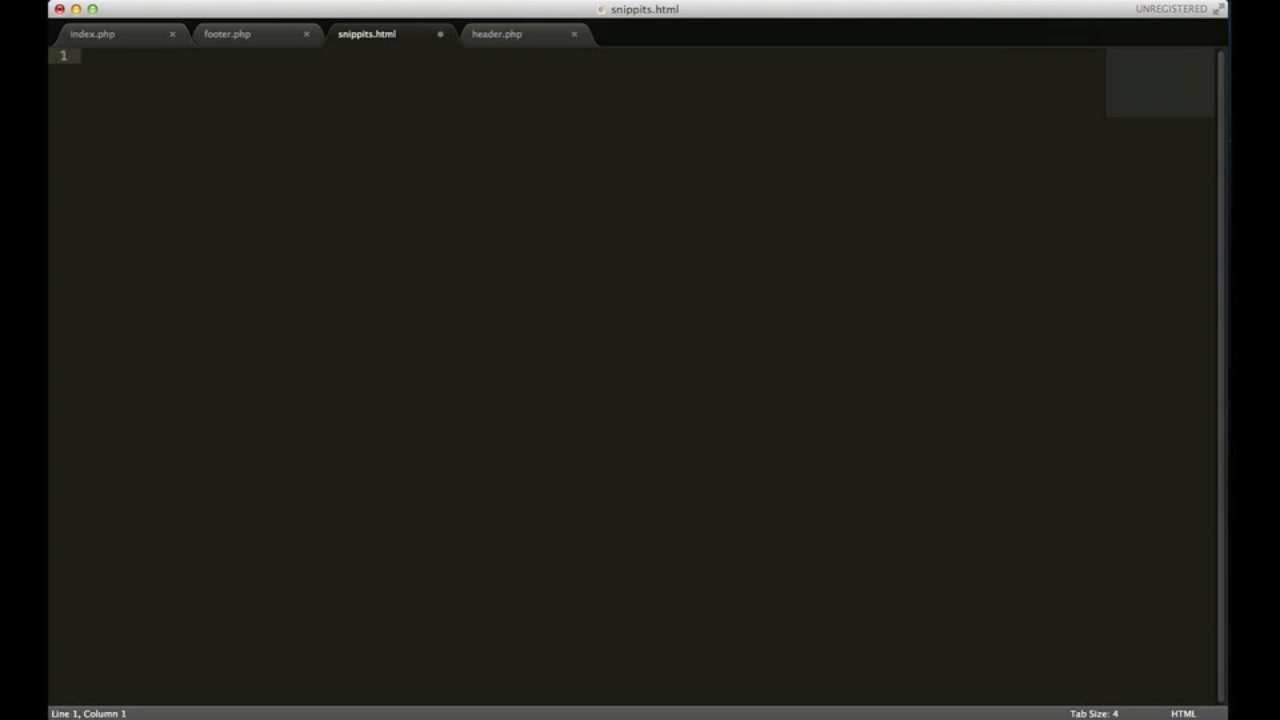
pyautogui.press('cmd+shift+p')
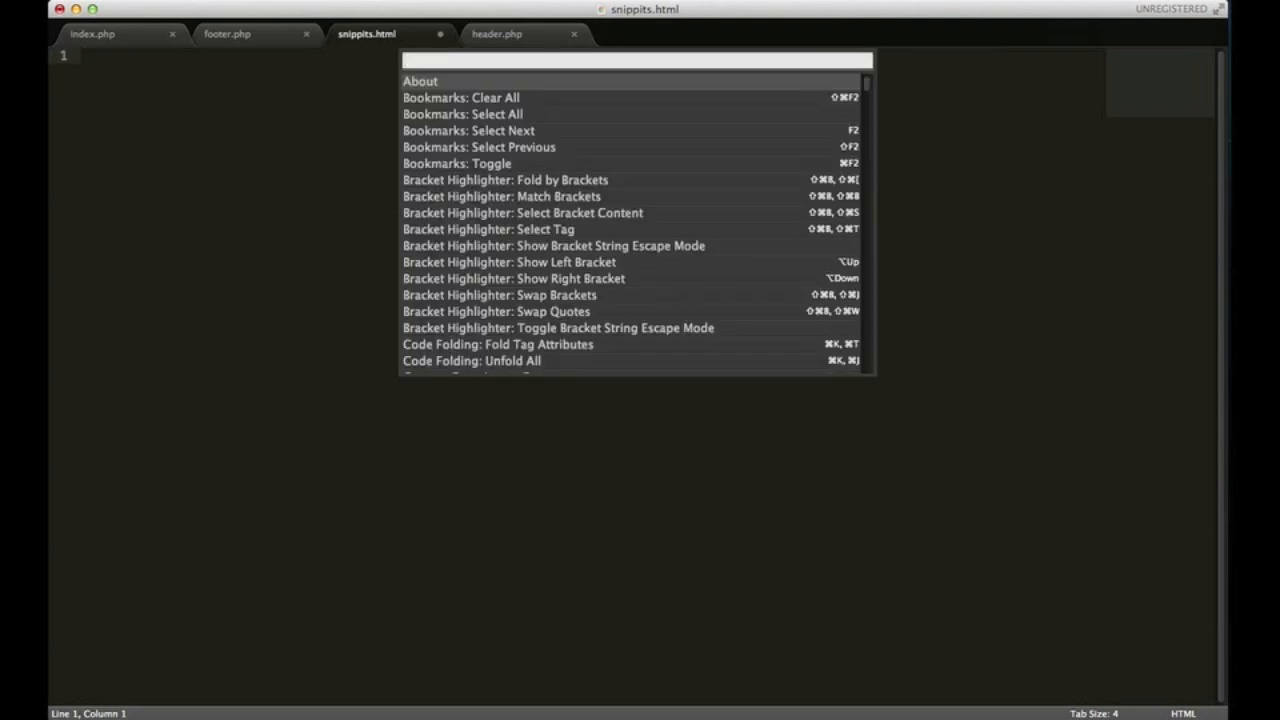
# Filter the command palette by 'install' and choose Package Control: Install Package
pyautogui.write('install')
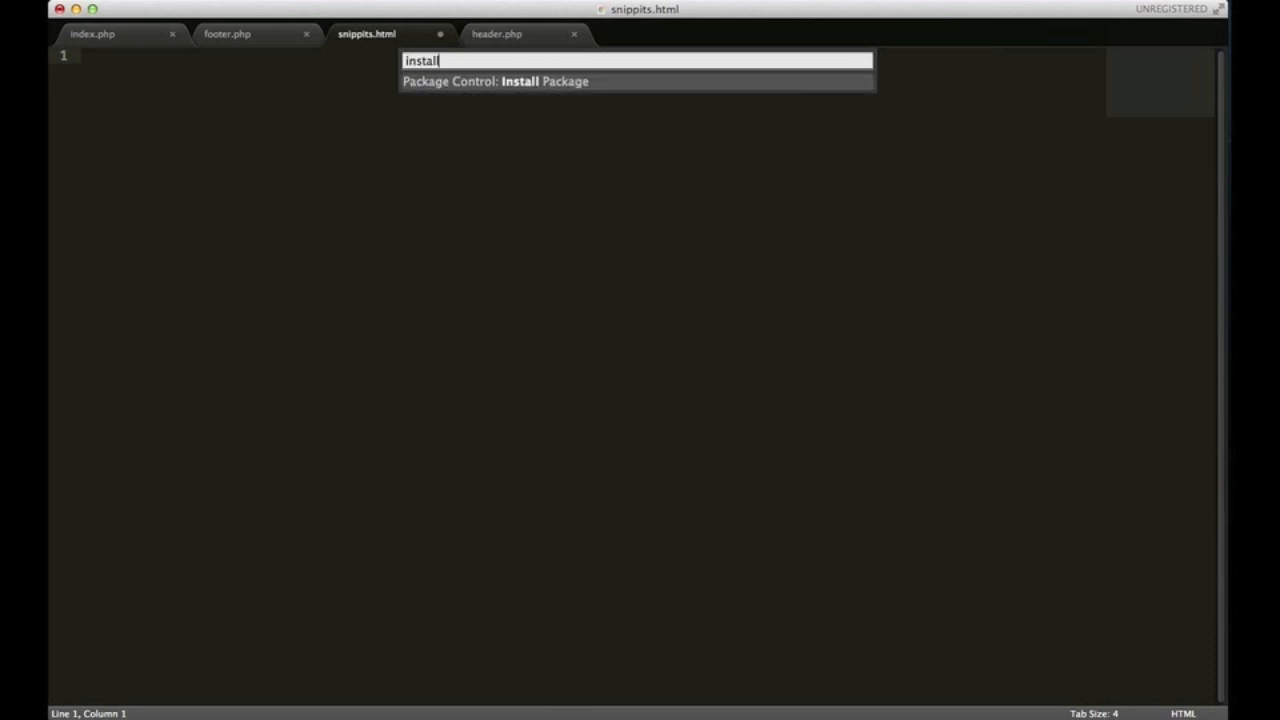
pyautogui.moveTo(509, 129)
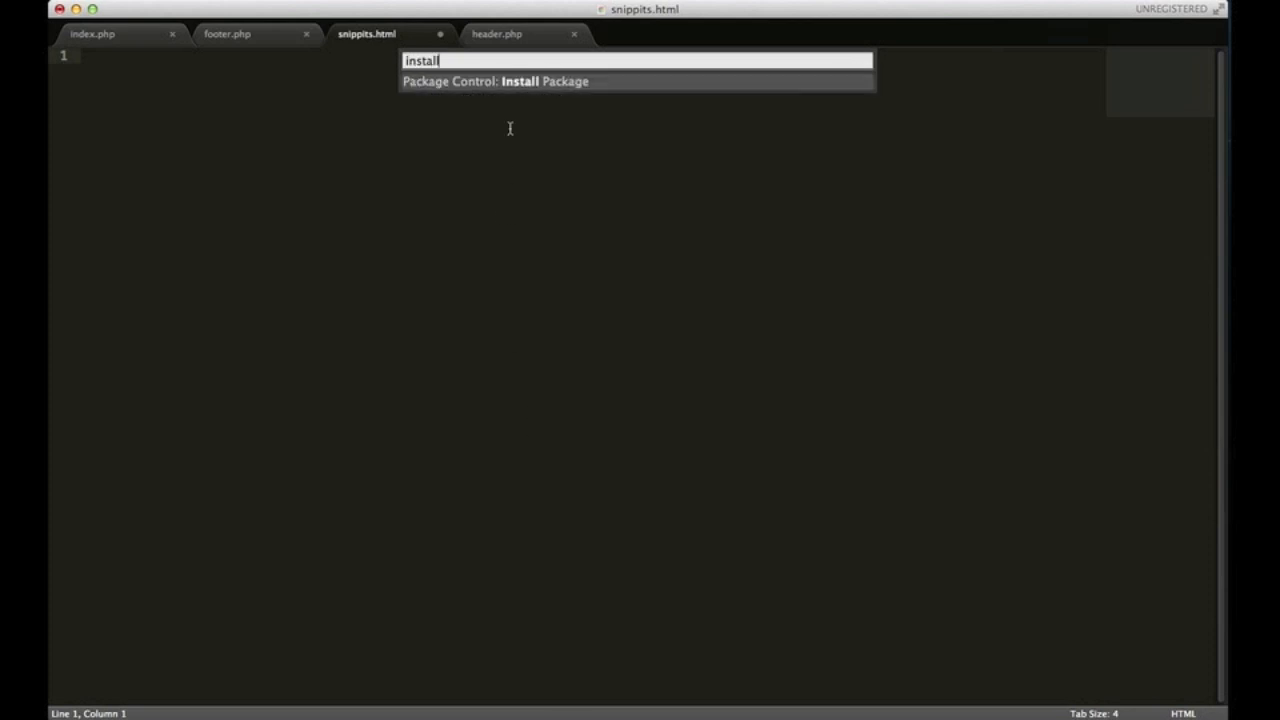
pyautogui.moveTo(555, 91)
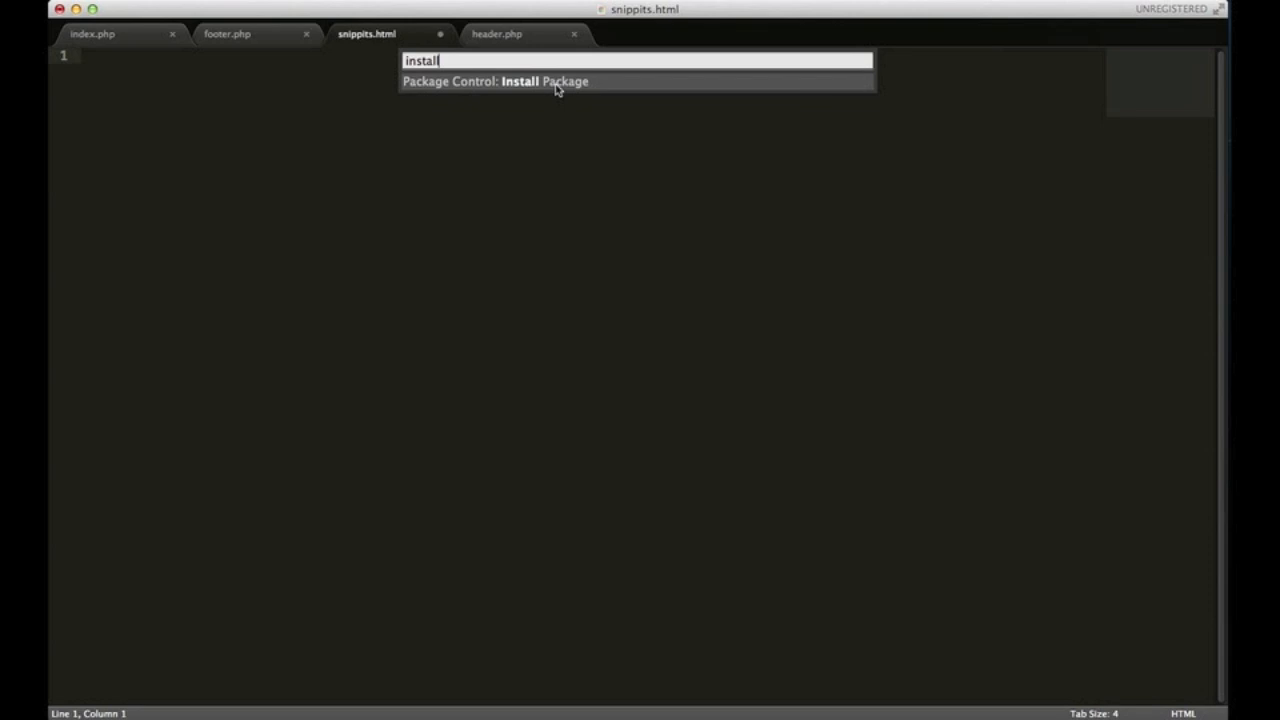
pyautogui.click(533, 82)
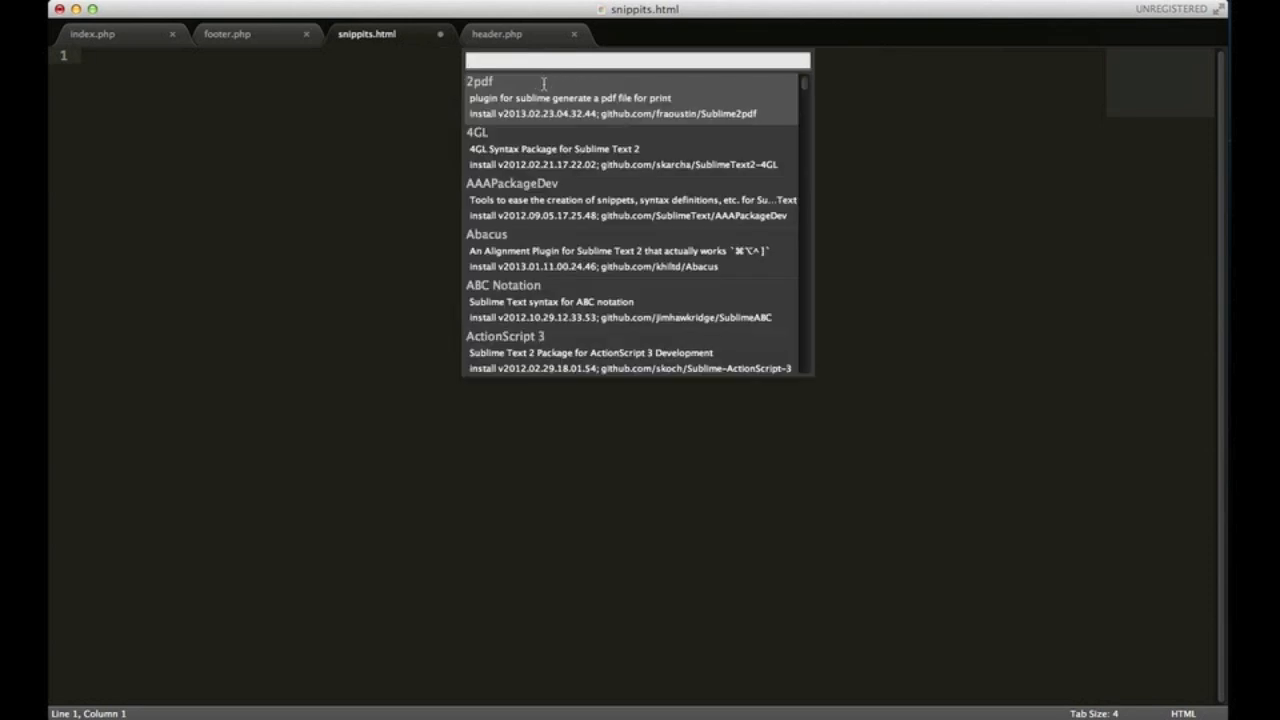
# Search the package list for 'wordpress' and install the Wordpress package
pyautogui.write('wordpre')
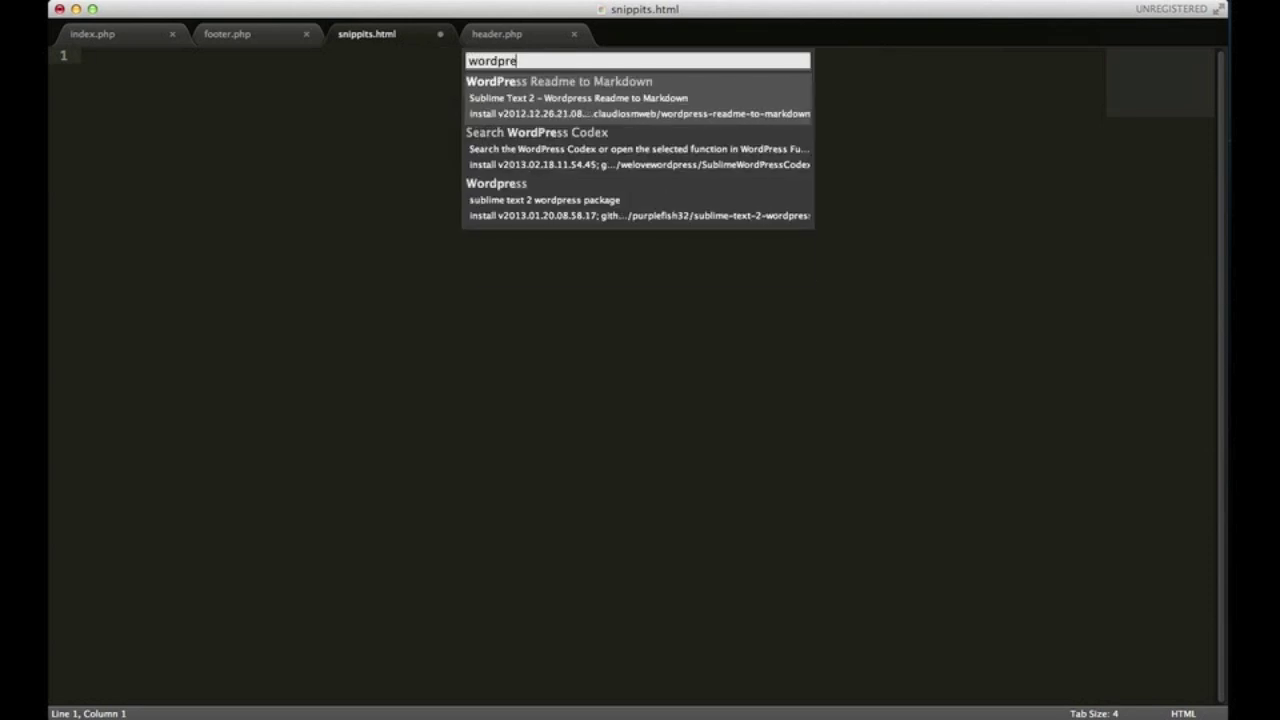
pyautogui.write('ss')
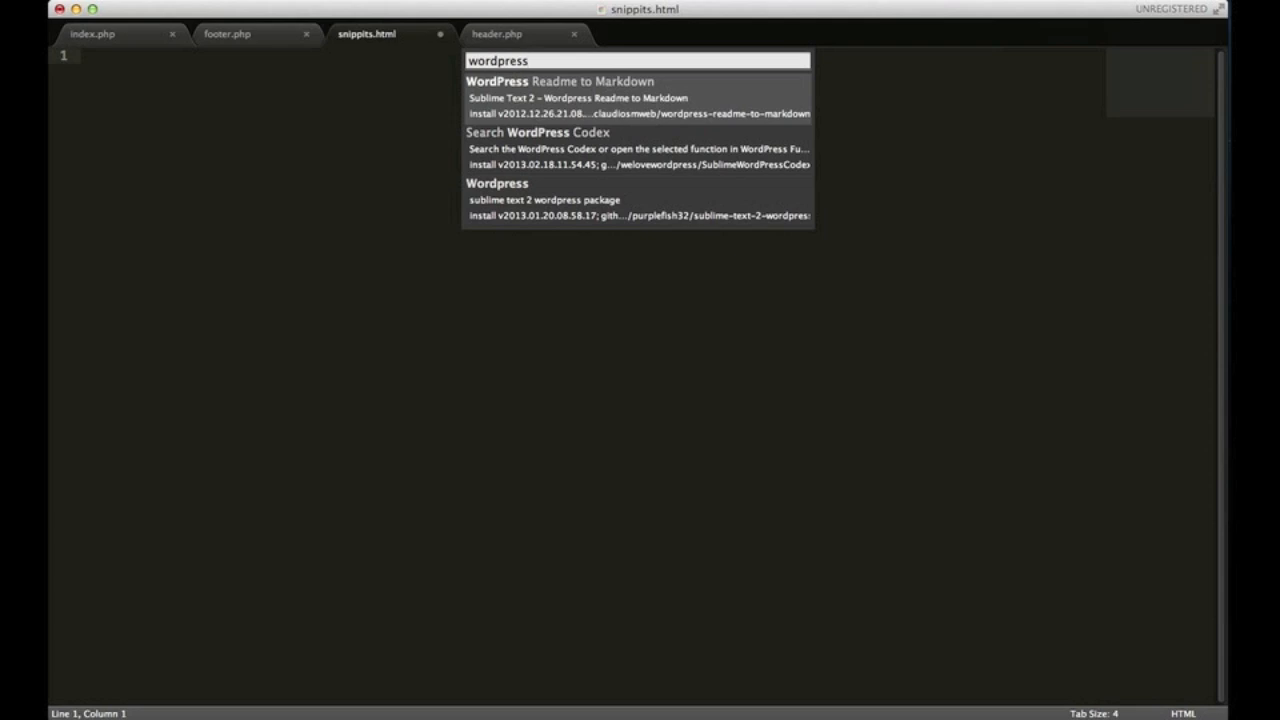
pyautogui.moveTo(550, 148)
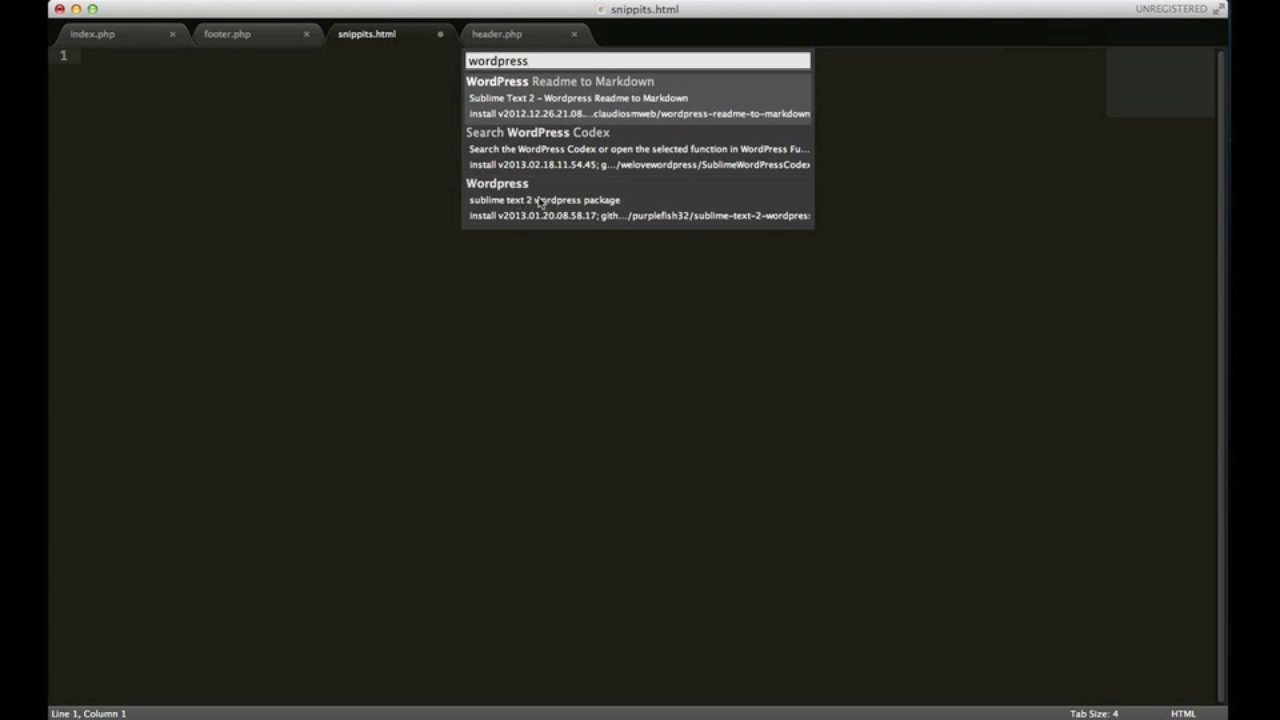
pyautogui.click(537, 200)
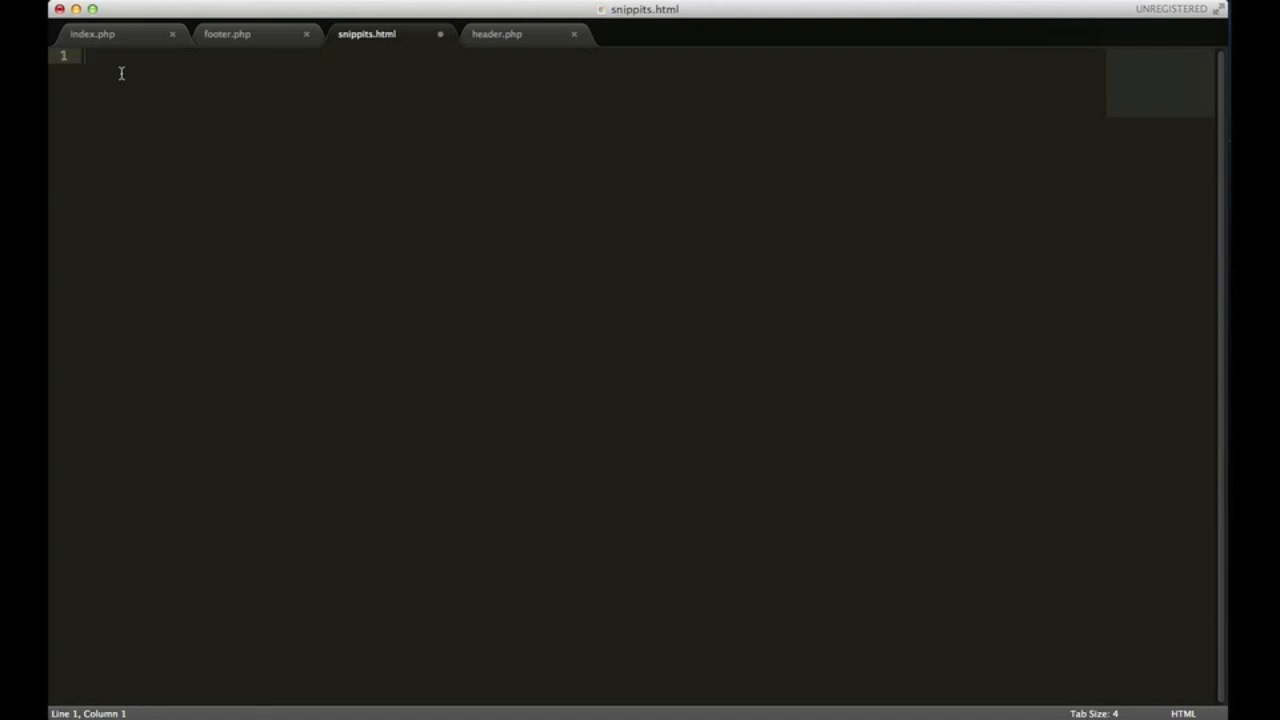
# Type 'theloop' in snippits.html and Tab-expand it into the PHP if/while/else loop
pyautogui.write('the')
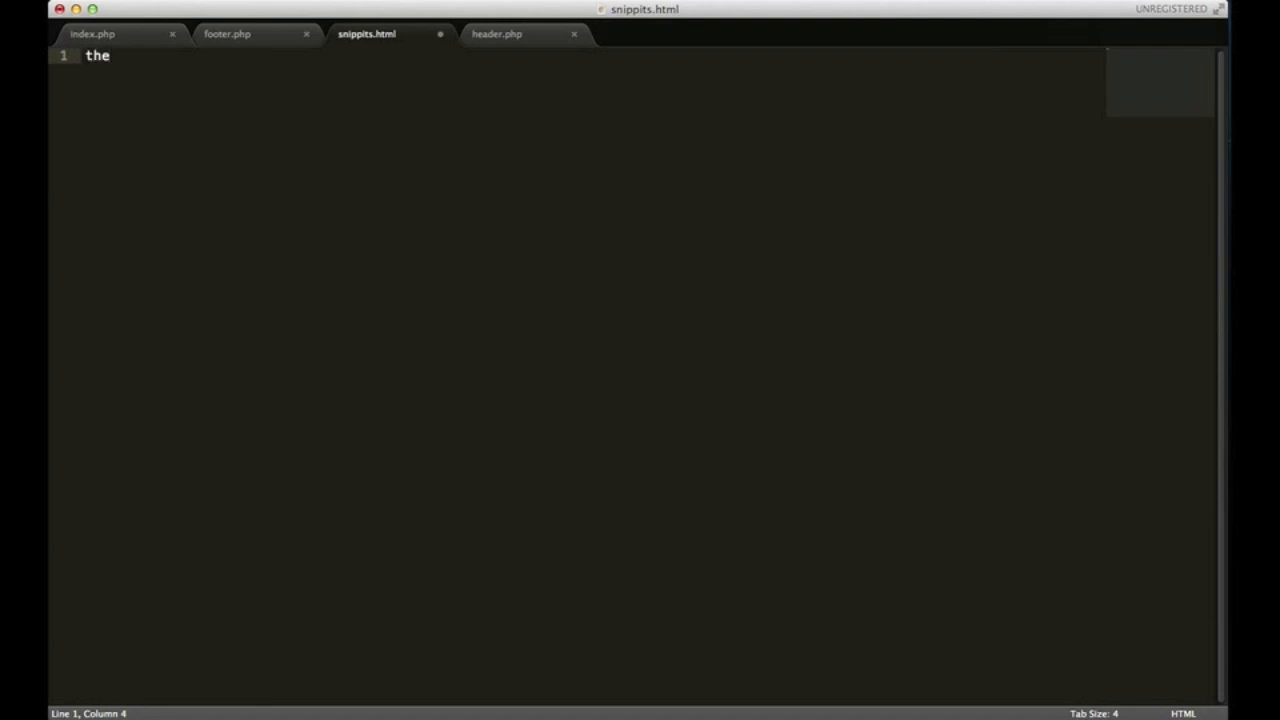
pyautogui.write('loop')
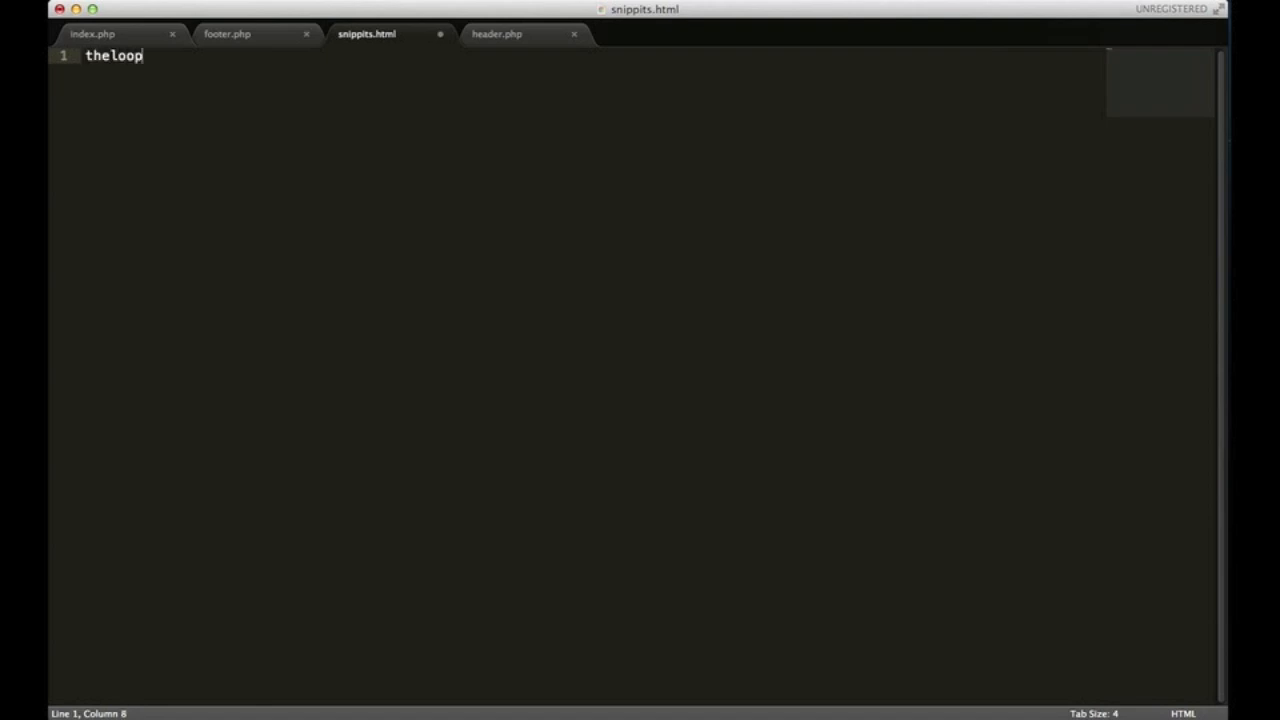
pyautogui.press('Tab')
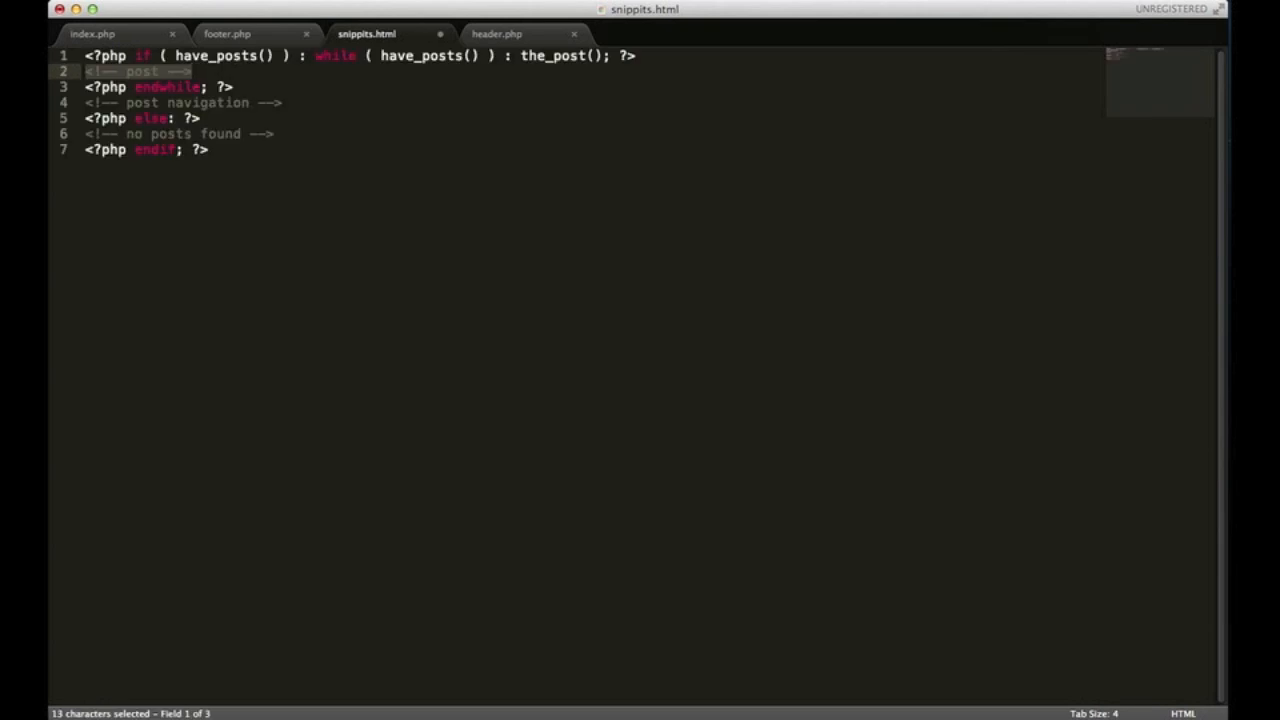